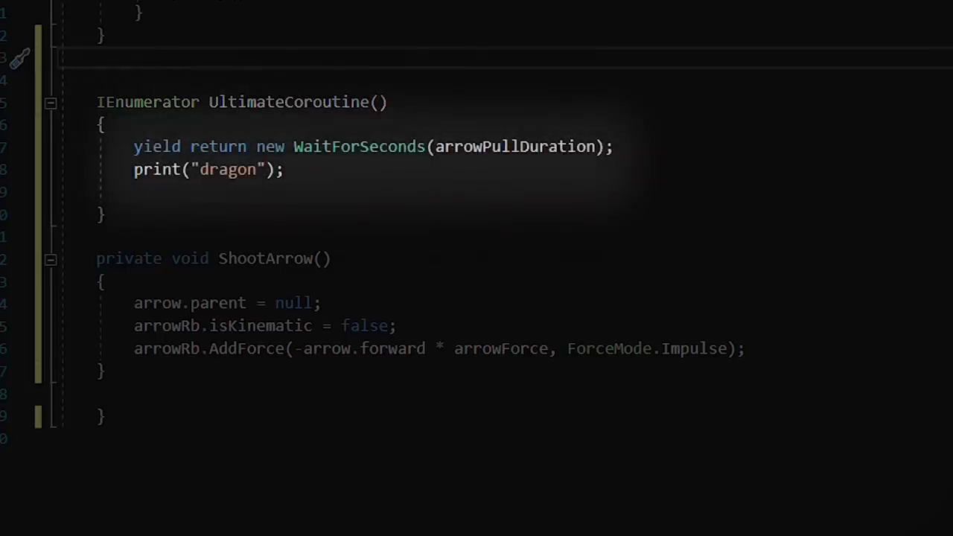
# Rotate the dragon preview, then feed the Add node's Out into PBR Master Emission
pyautogui.click(449, 29)
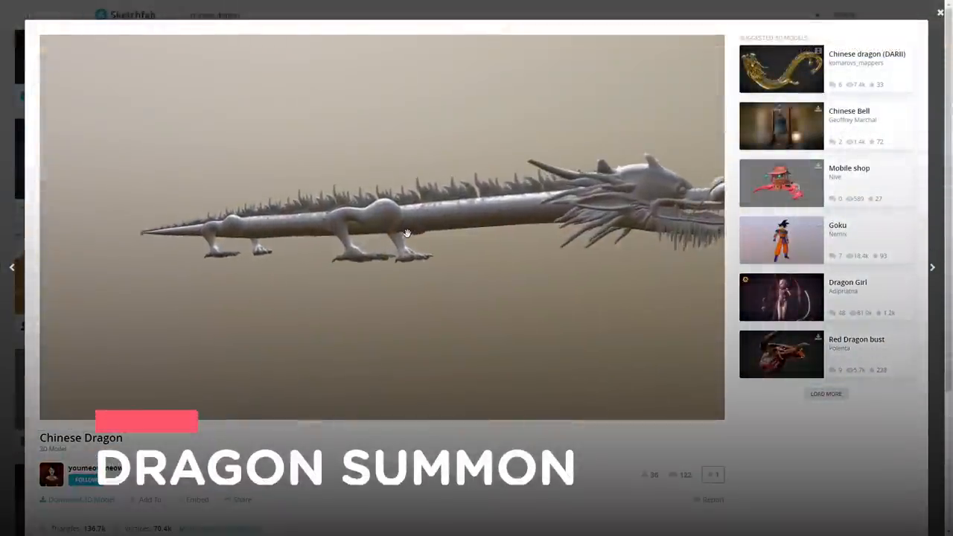
pyautogui.moveTo(405, 232); pyautogui.dragTo(377, 250)
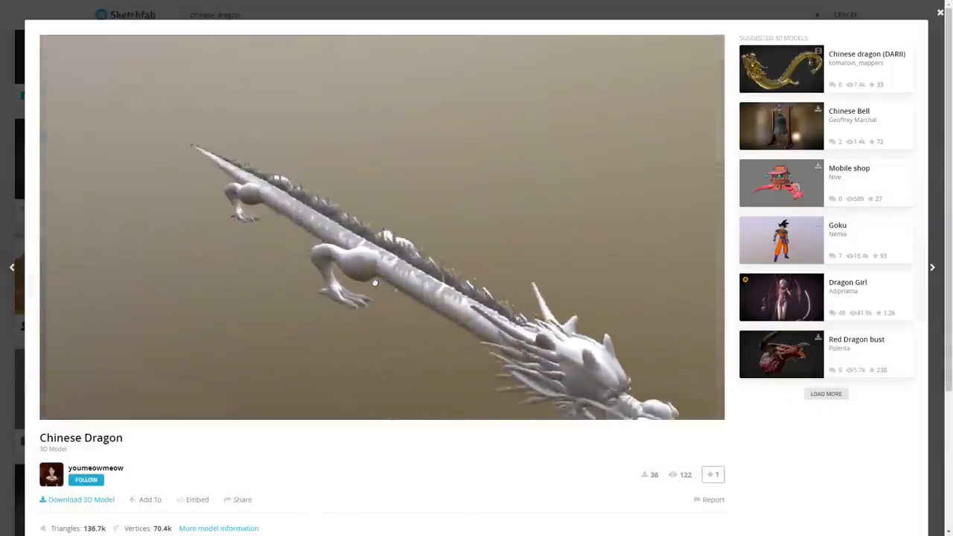
pyautogui.moveTo(375, 282); pyautogui.dragTo(496, 268)
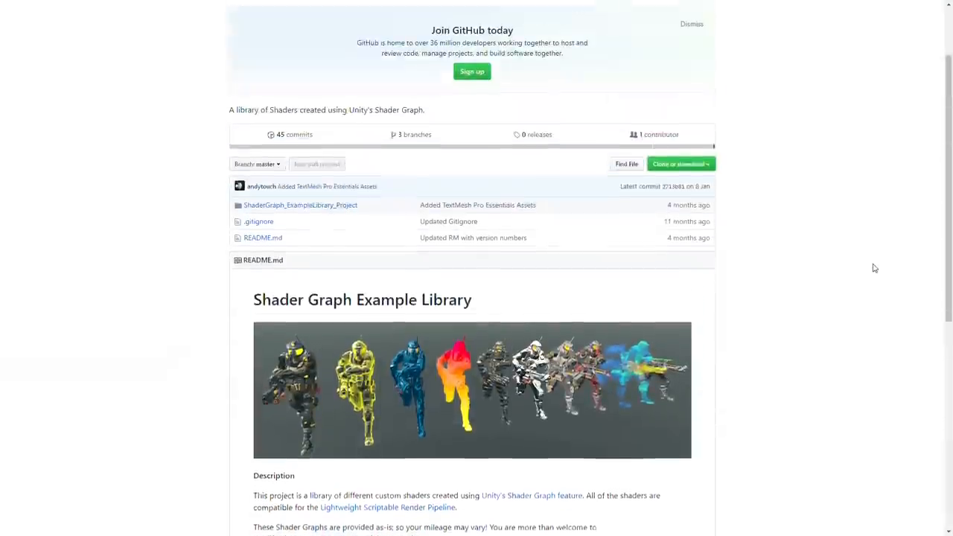
pyautogui.scroll(-3)
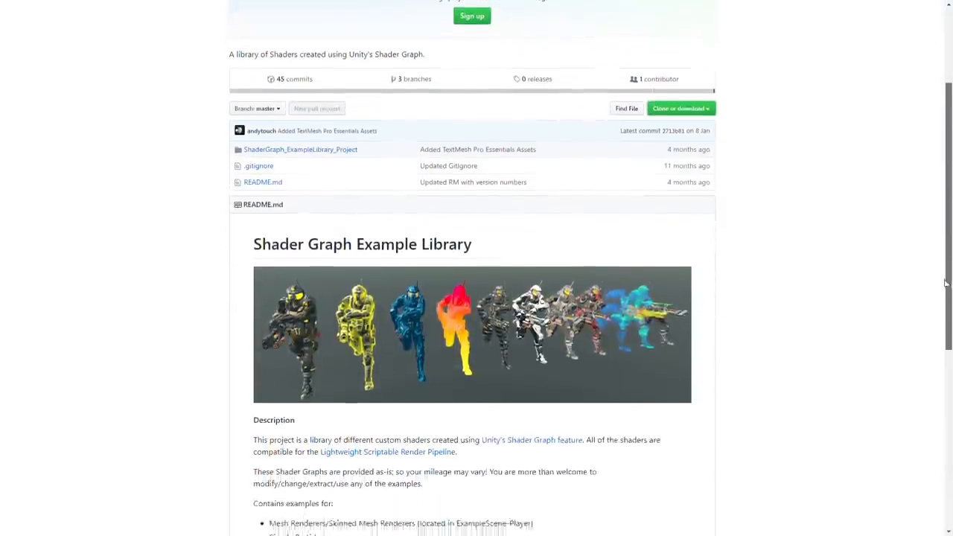
pyautogui.scroll(-3)
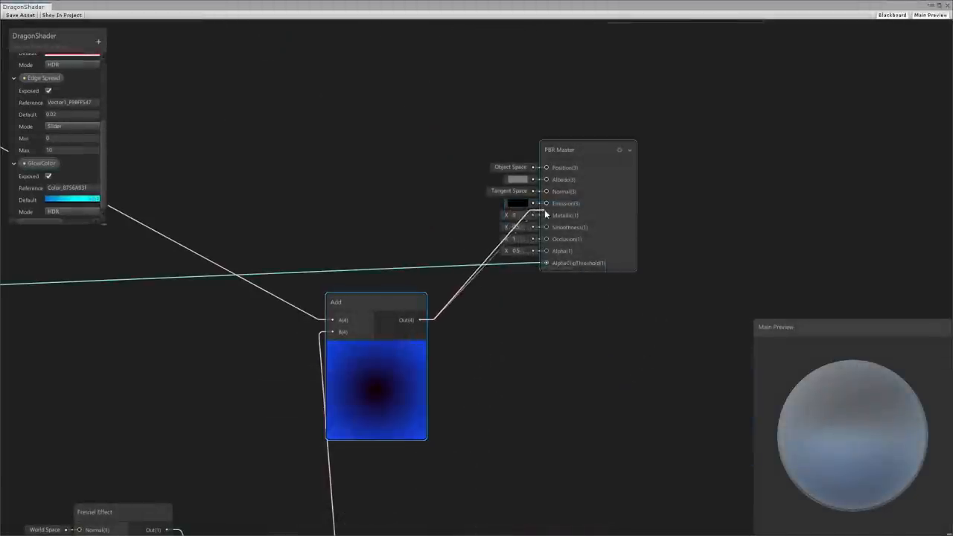
pyautogui.click(455, 29)
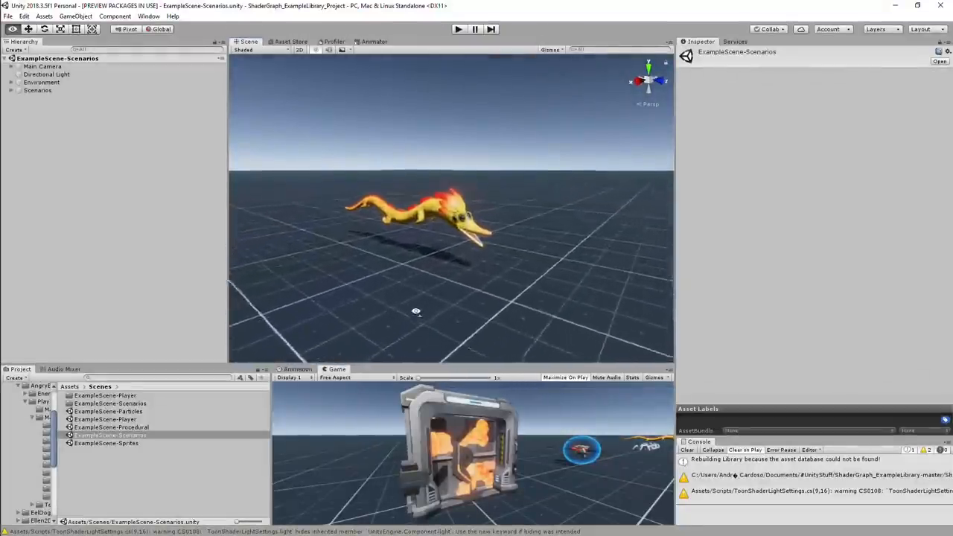
# Open ExampleScene-Scenarios from the Project window's Scenes folder
pyautogui.click(458, 29)
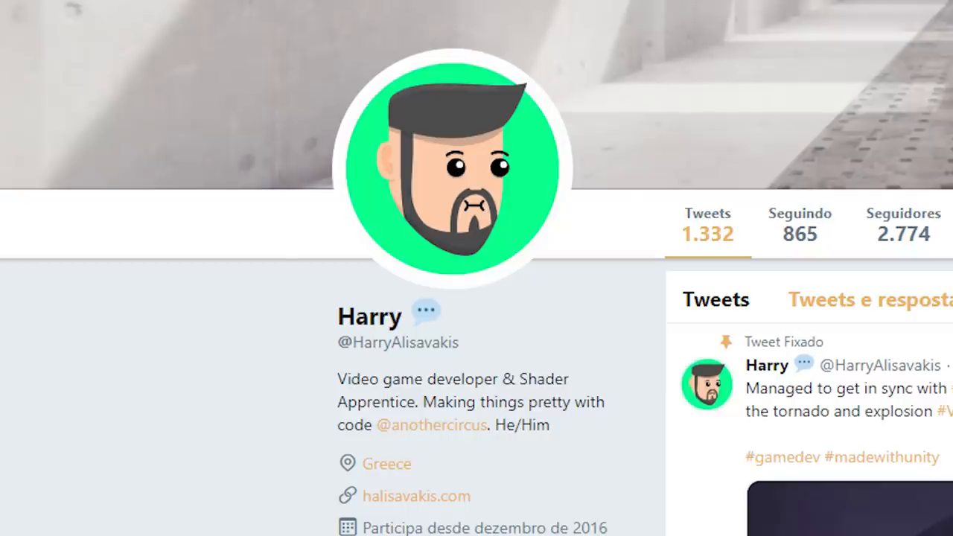
# Follow the profile bio's website link to the Tornado & Explosion blog post and scroll it
pyautogui.click(415, 495)
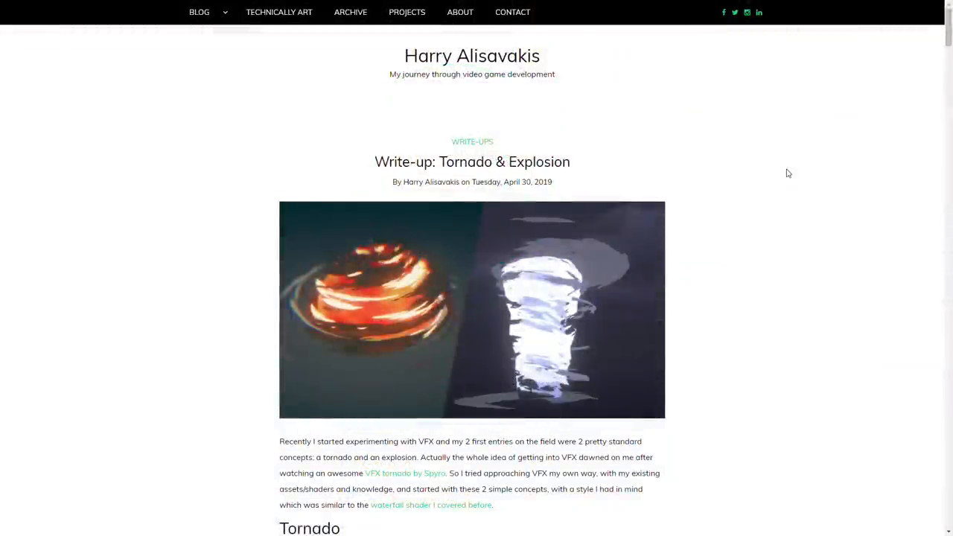
pyautogui.scroll(-3)
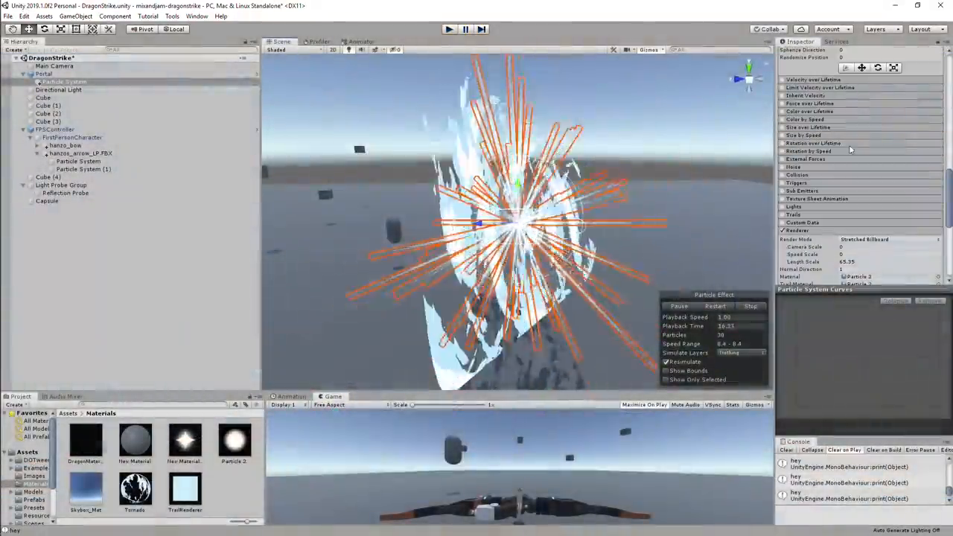
# Enable Color over Lifetime, add Particle System (1)-(3) under Portal, and set the HDR colour
pyautogui.click(781, 111)
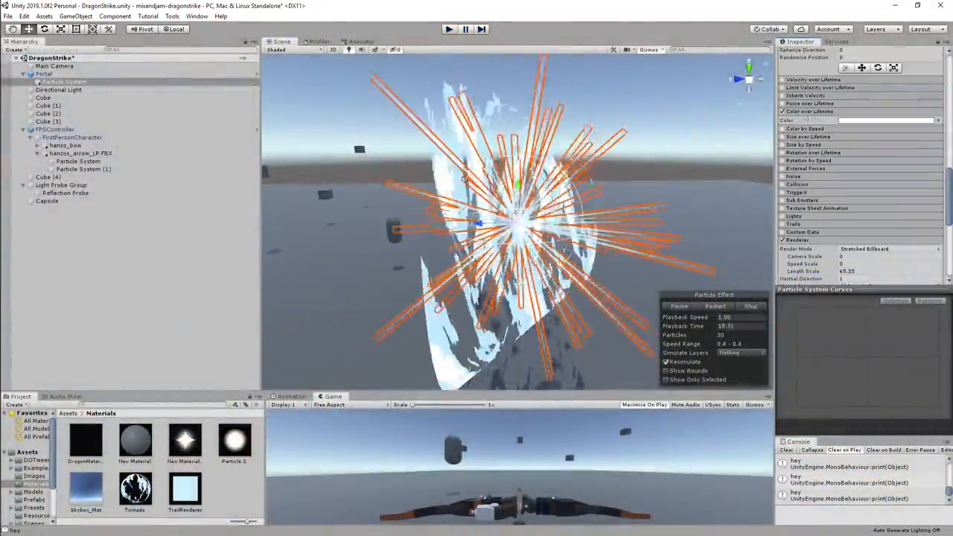
pyautogui.click(886, 120)
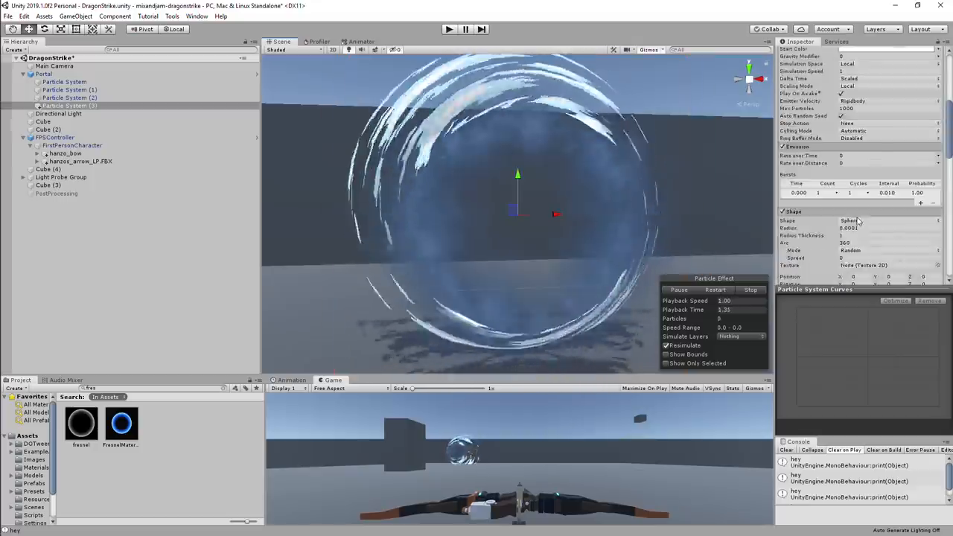
pyautogui.click(56, 137)
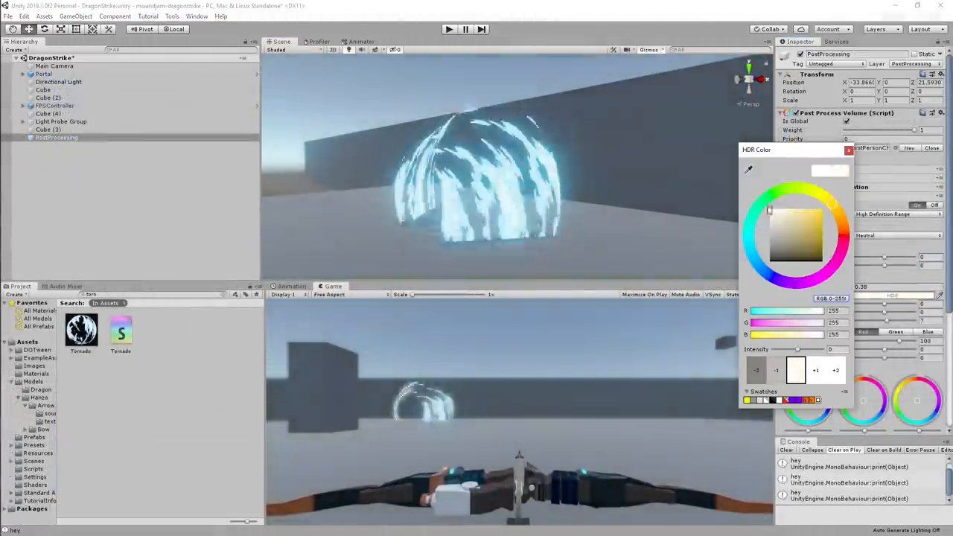
pyautogui.click(847, 149)
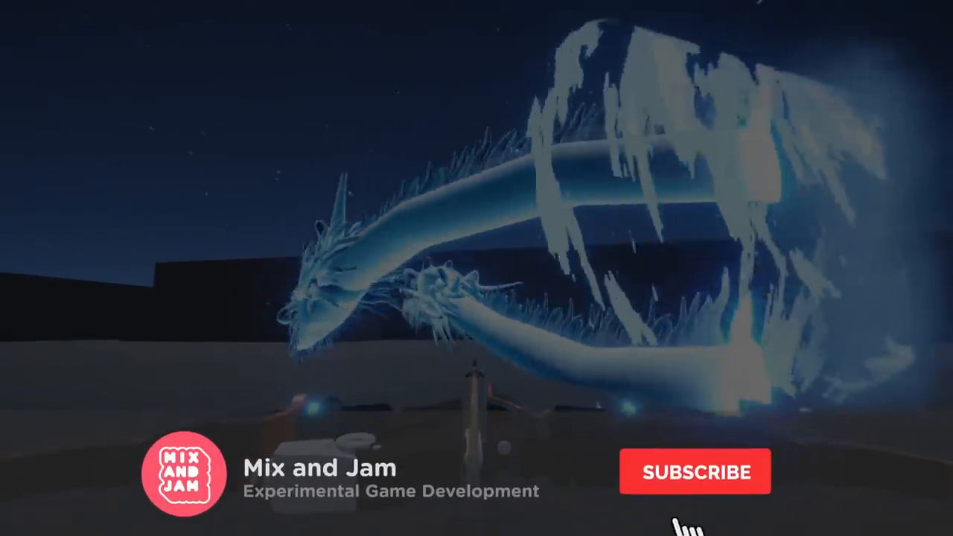
# Enter Play mode and fire the arrow so the blue dragon emerges from the portal
pyautogui.click(694, 471)
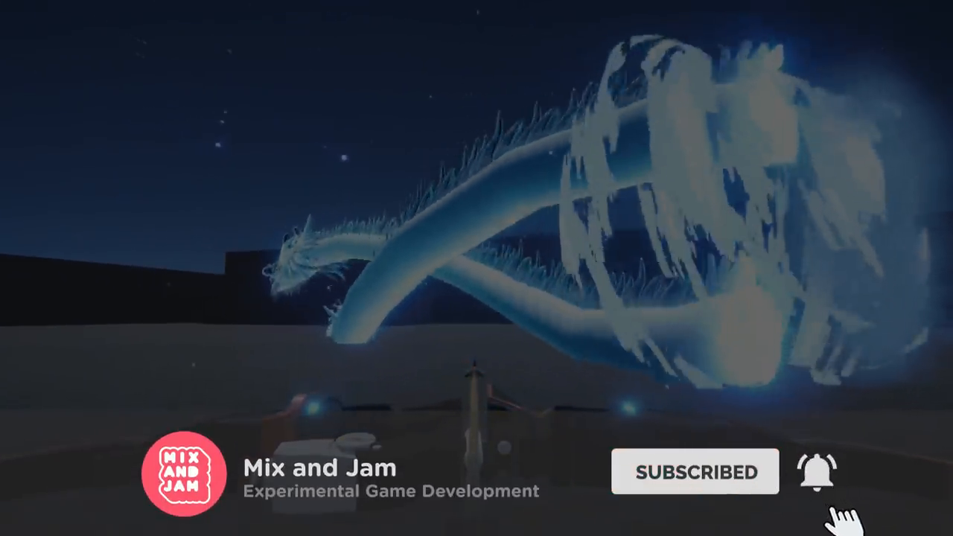